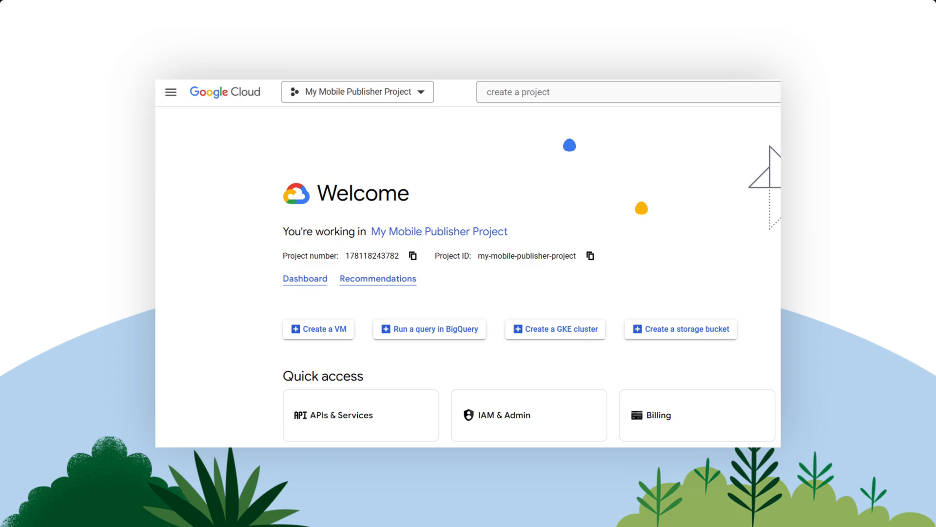
Find the Google Play Android Developer API in the API Library and enable it
{"action": "left_click", "coordinate": [170, 92]}
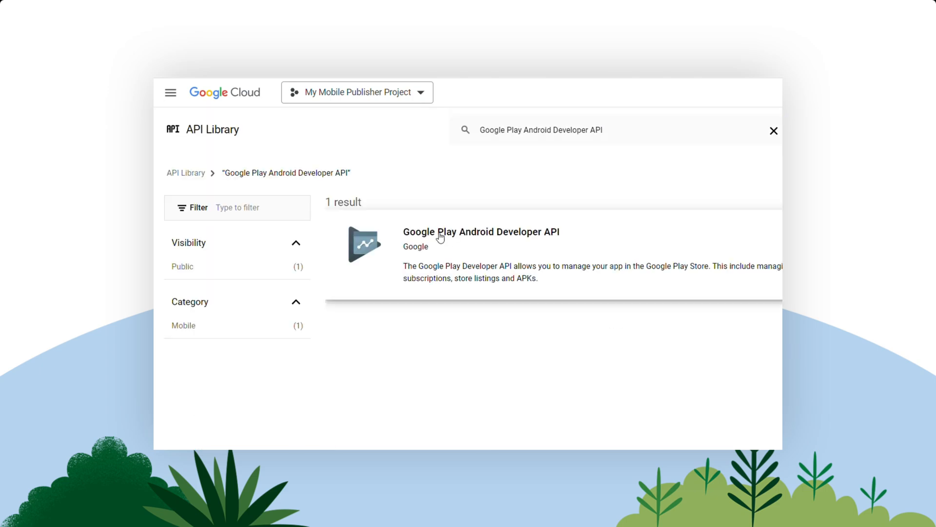
{"action": "left_click", "coordinate": [481, 232]}
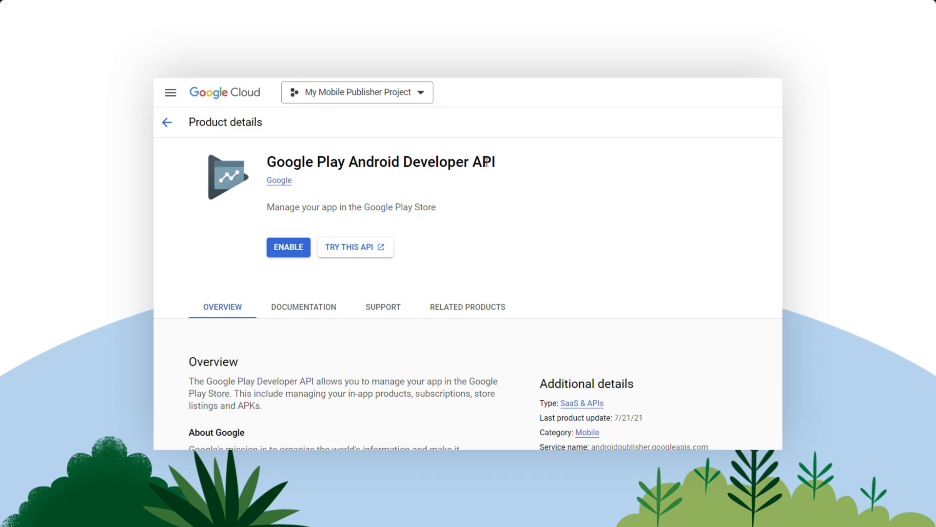
{"action": "left_click", "coordinate": [288, 247]}
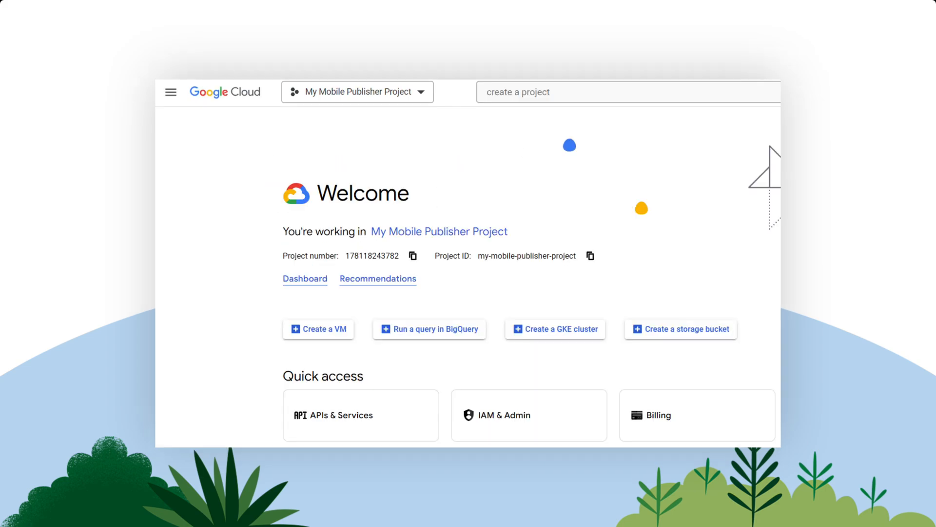
Go to the project's Service accounts page and begin creating a new service account
{"action": "type", "text": "Service accounts"}
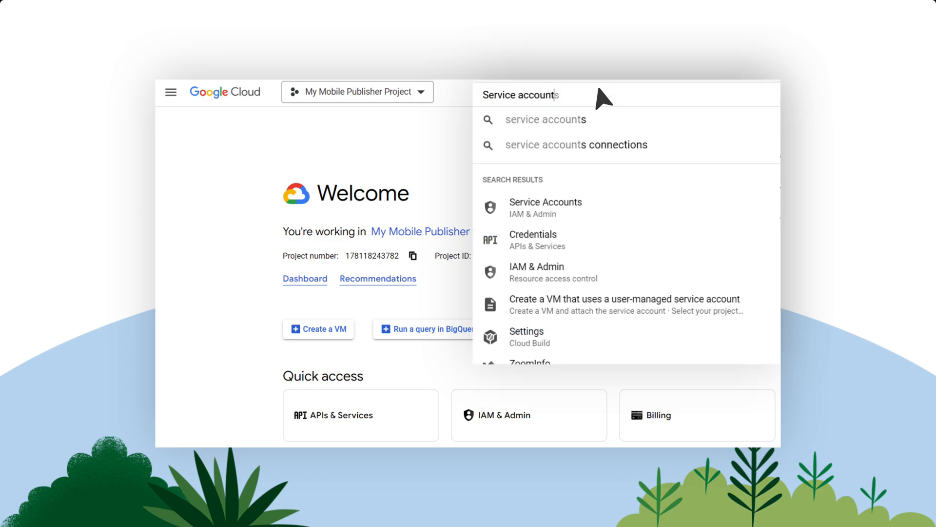
{"action": "mouse_move", "coordinate": [573, 205]}
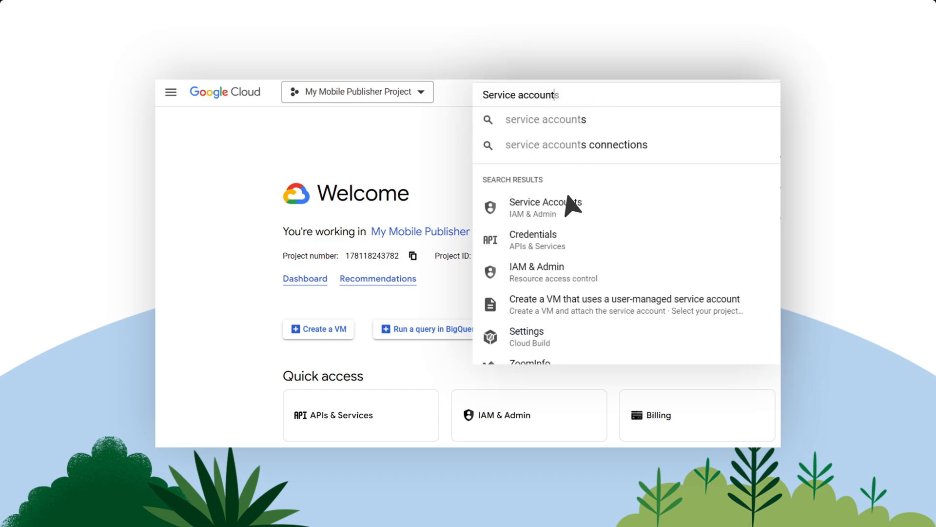
{"action": "left_click", "coordinate": [545, 202]}
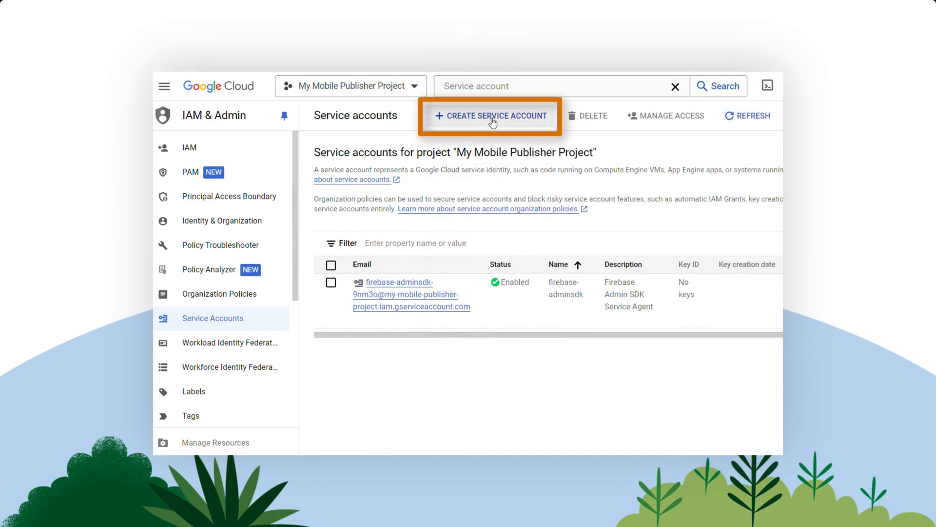
{"action": "left_click", "coordinate": [493, 116]}
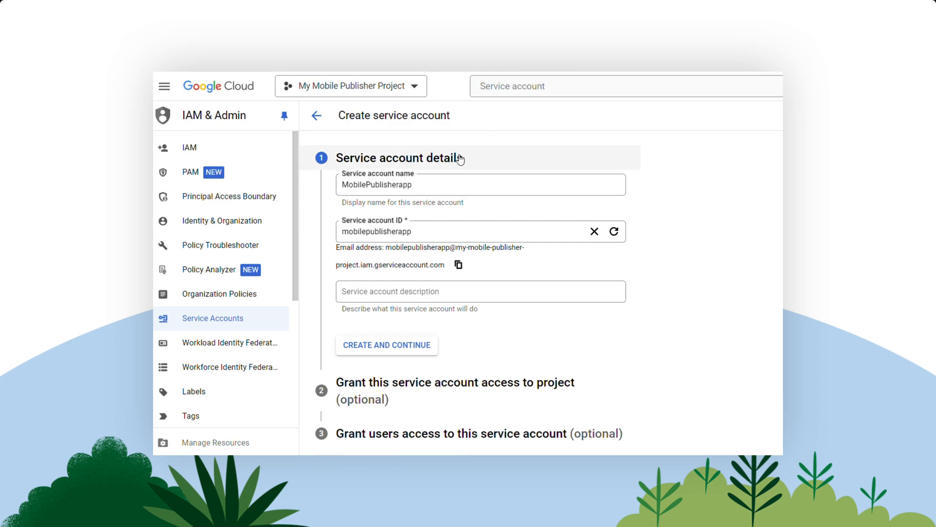
{"action": "mouse_move", "coordinate": [371, 172]}
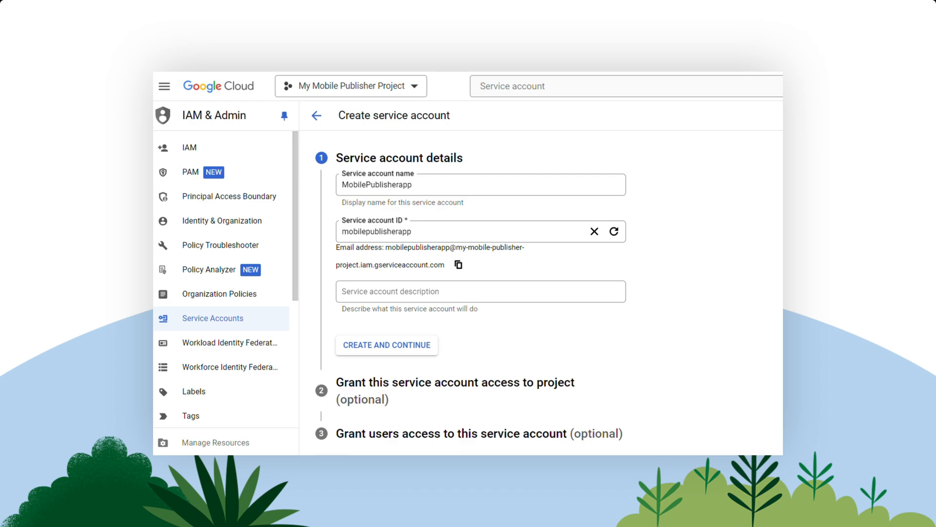
{"action": "mouse_move", "coordinate": [572, 106]}
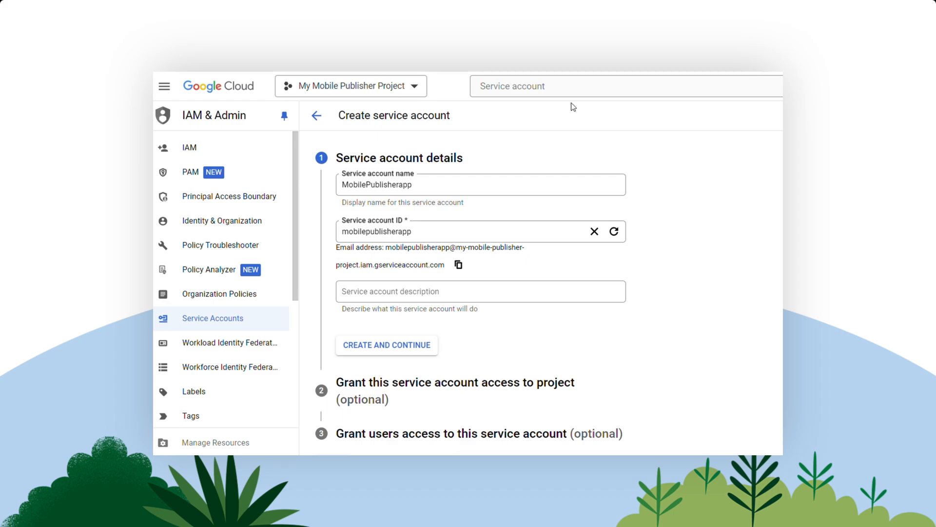
{"action": "mouse_move", "coordinate": [350, 349]}
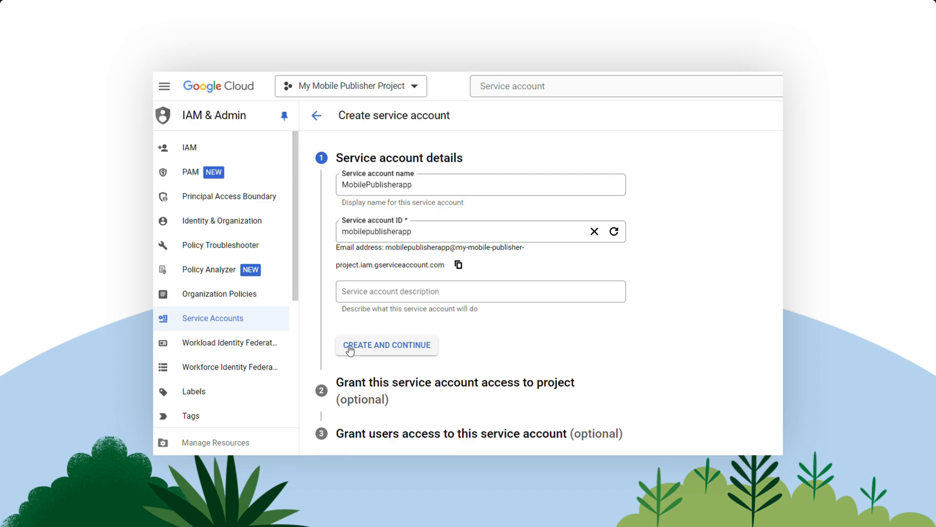
Assign MobilePublisherapp the Service Accounts > Service Account User role and complete account creation
{"action": "left_click", "coordinate": [387, 345]}
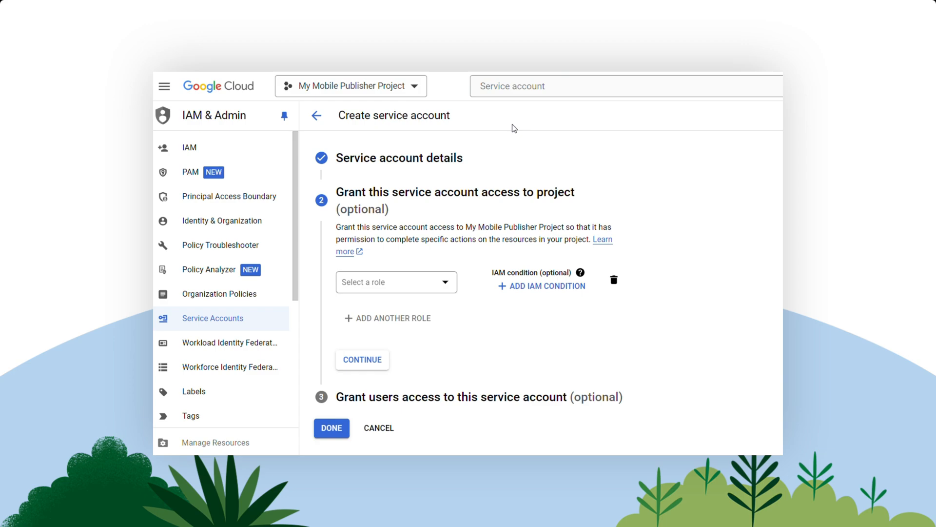
{"action": "left_click", "coordinate": [397, 282]}
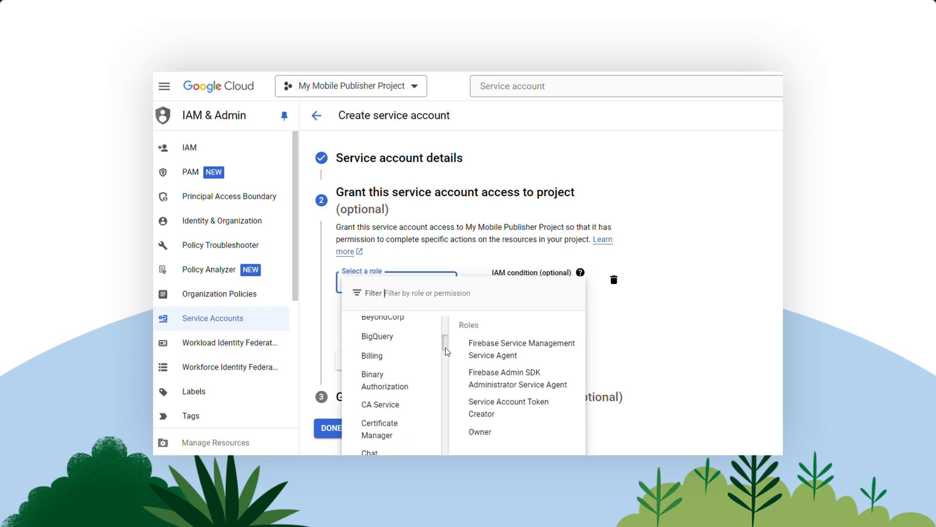
{"action": "scroll", "scroll_direction": "down", "scroll_amount": 3}
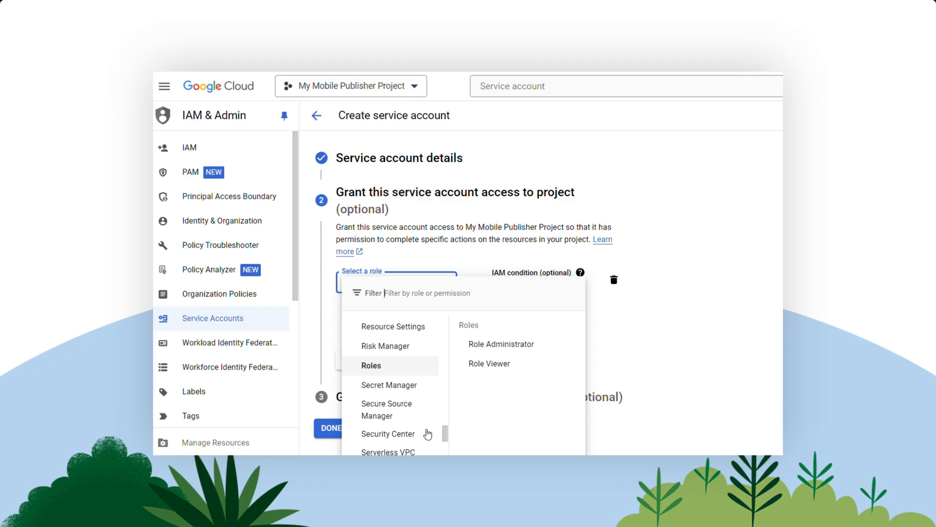
{"action": "scroll", "scroll_direction": "down", "scroll_amount": 3}
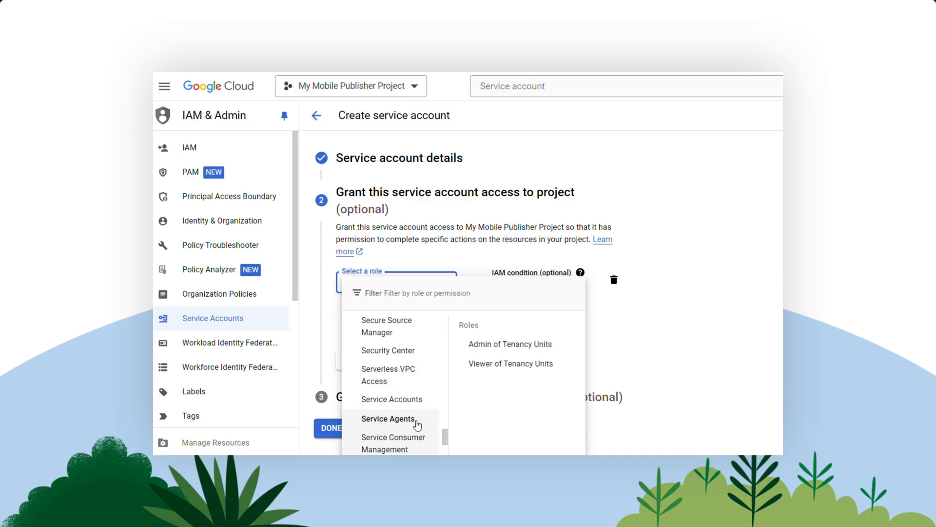
{"action": "left_click", "coordinate": [391, 399]}
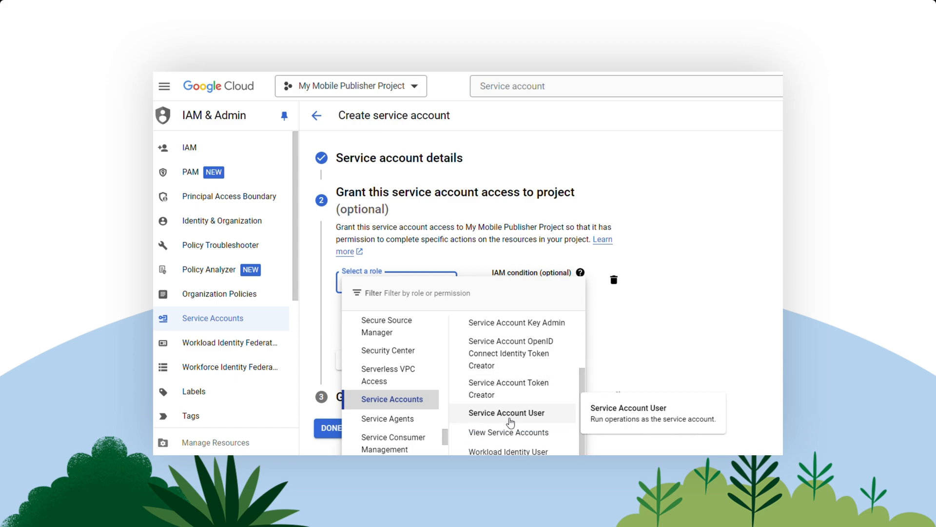
{"action": "left_click", "coordinate": [506, 413]}
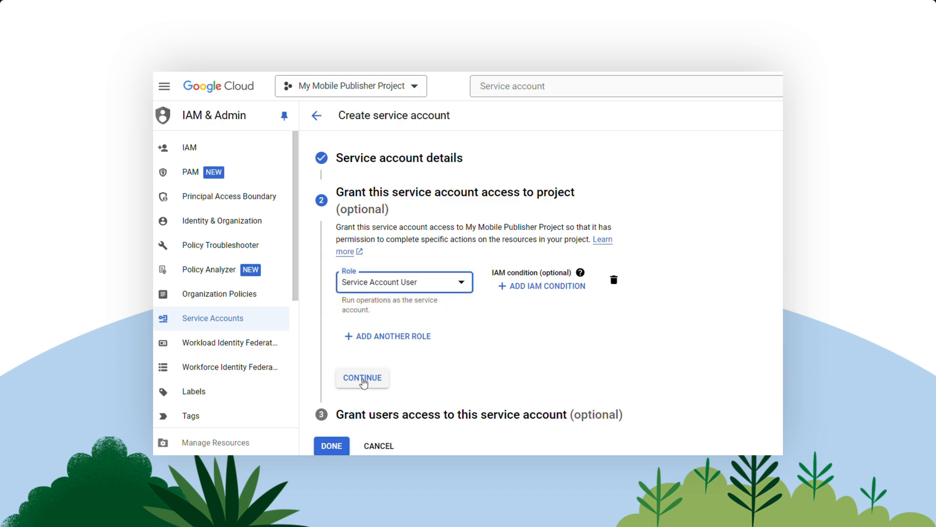
{"action": "left_click", "coordinate": [362, 378]}
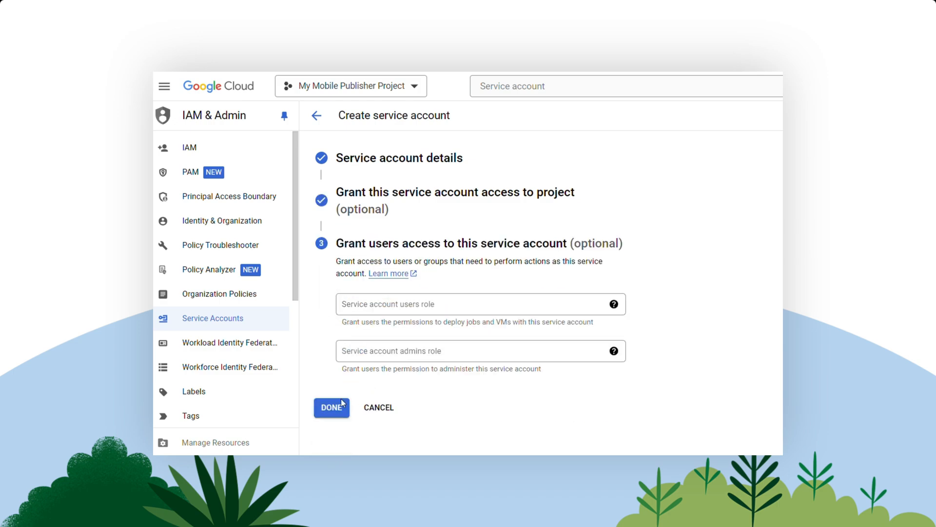
{"action": "left_click", "coordinate": [331, 408]}
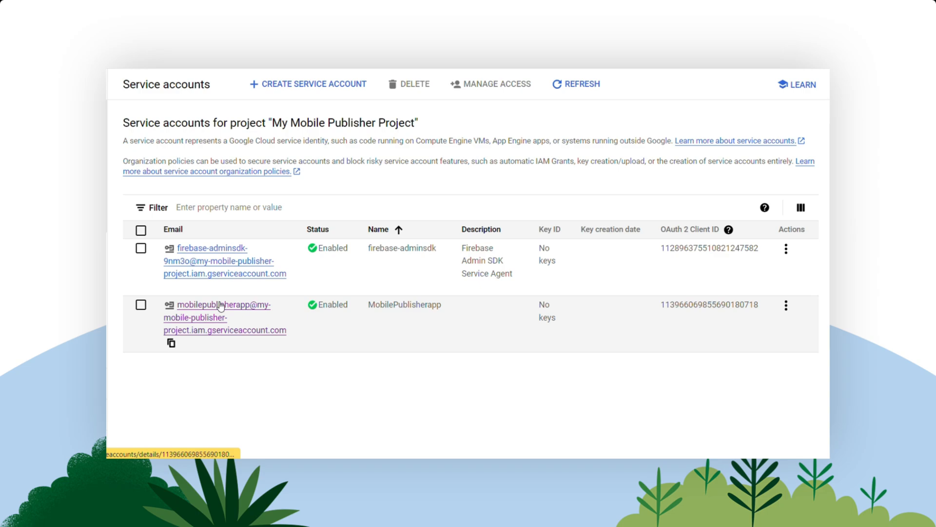
On MobilePublisherapp's Permissions tab, save a Service Account User grant, then return to the list
{"action": "left_click", "coordinate": [217, 305]}
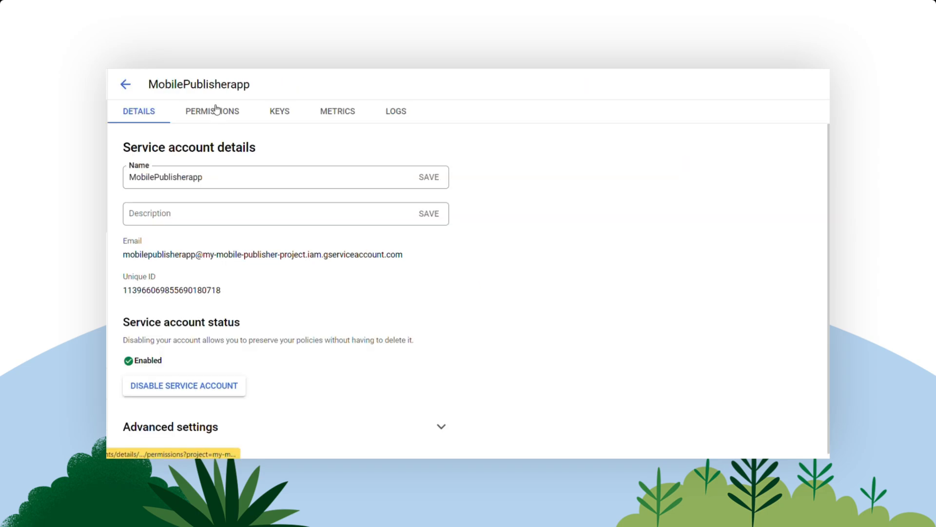
{"action": "left_click", "coordinate": [212, 111]}
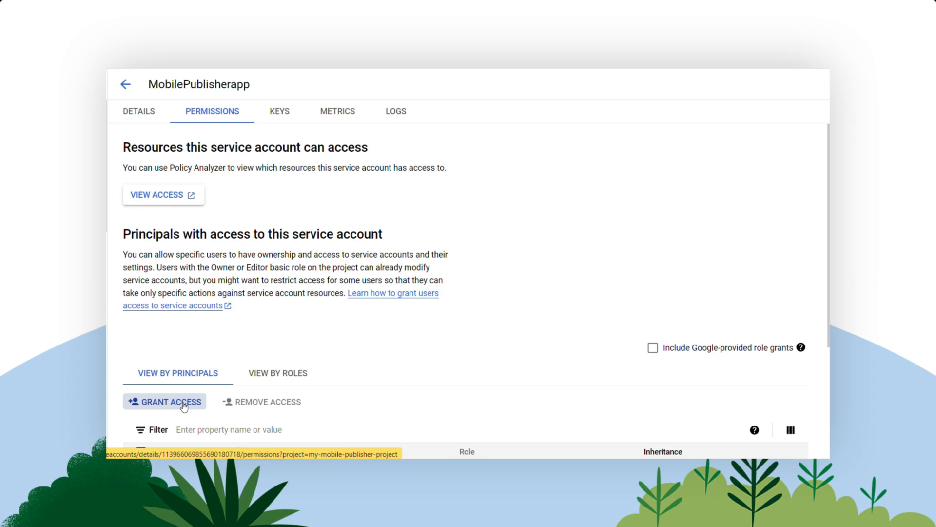
{"action": "left_click", "coordinate": [165, 402]}
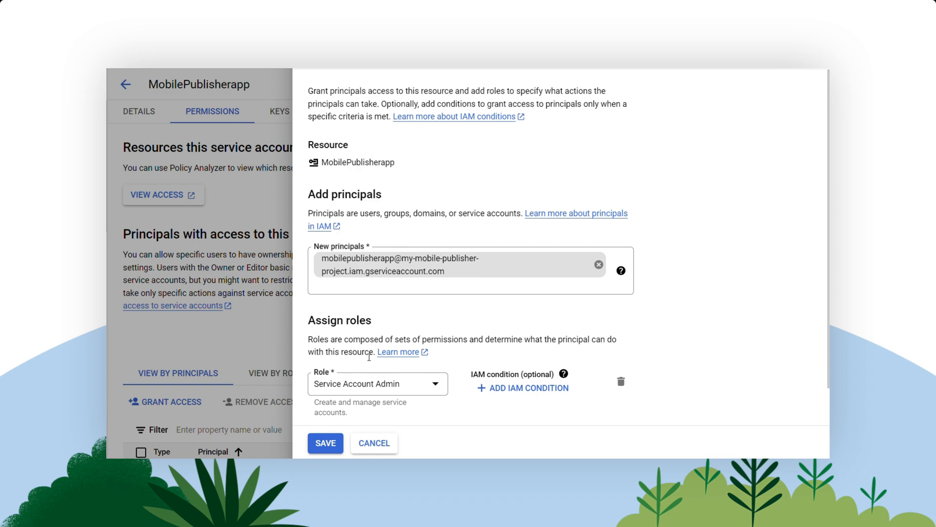
{"action": "left_click", "coordinate": [377, 384]}
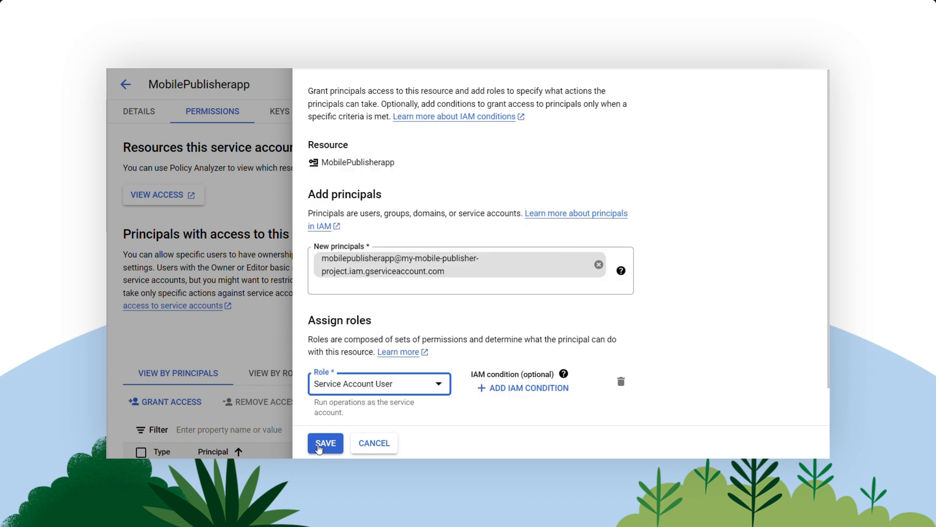
{"action": "left_click", "coordinate": [325, 443]}
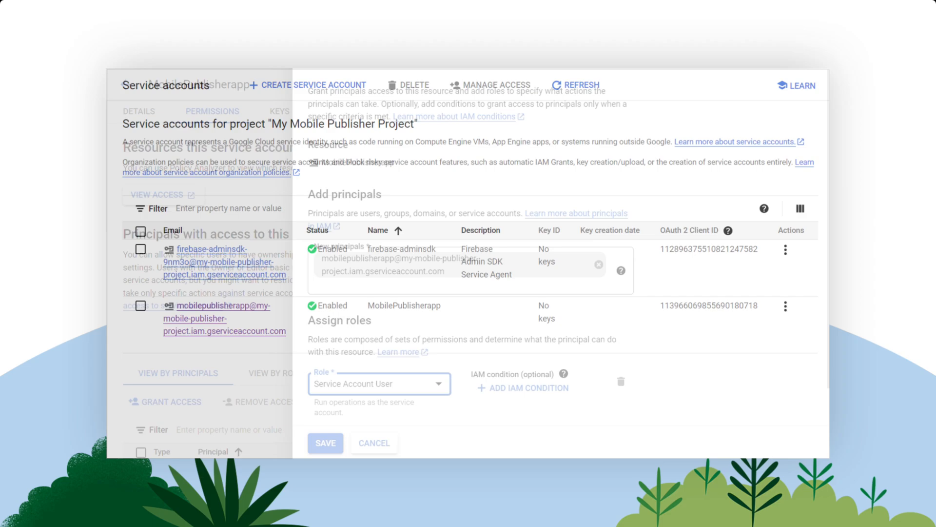
{"action": "left_click", "coordinate": [374, 442]}
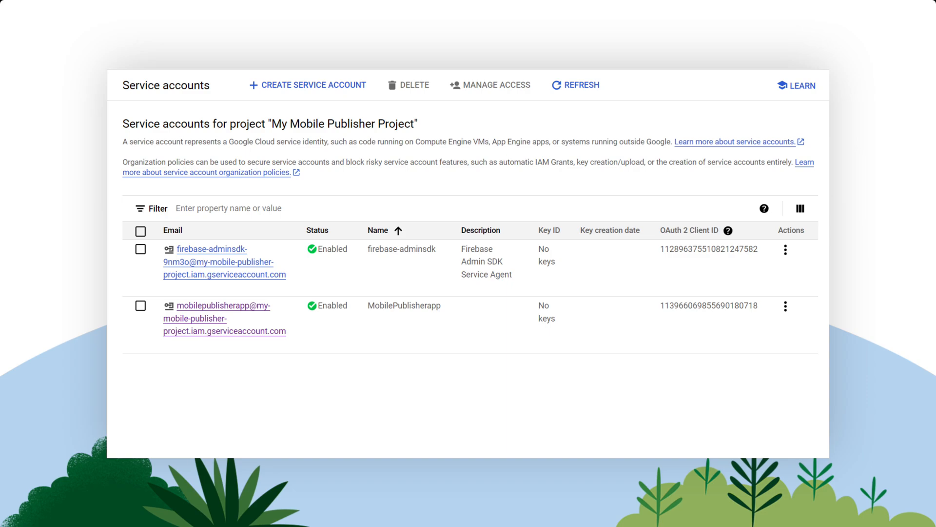
{"action": "mouse_move", "coordinate": [798, 412]}
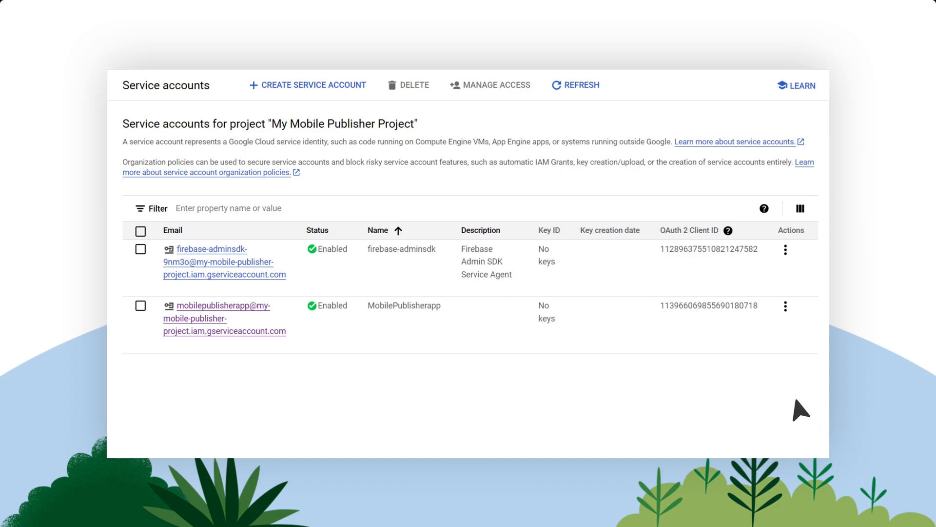
{"action": "mouse_move", "coordinate": [798, 408]}
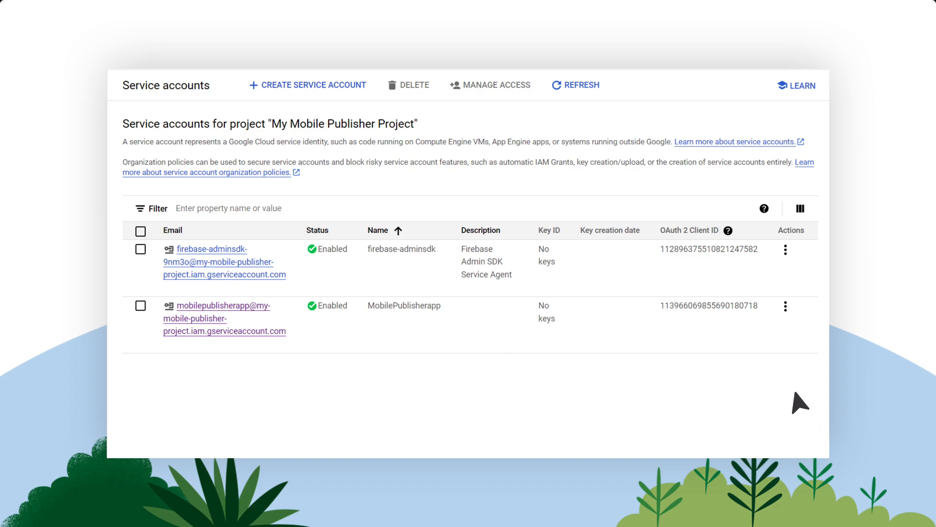
Through Manage keys, create and download a JSON private key for MobilePublisherapp
{"action": "left_click", "coordinate": [785, 306]}
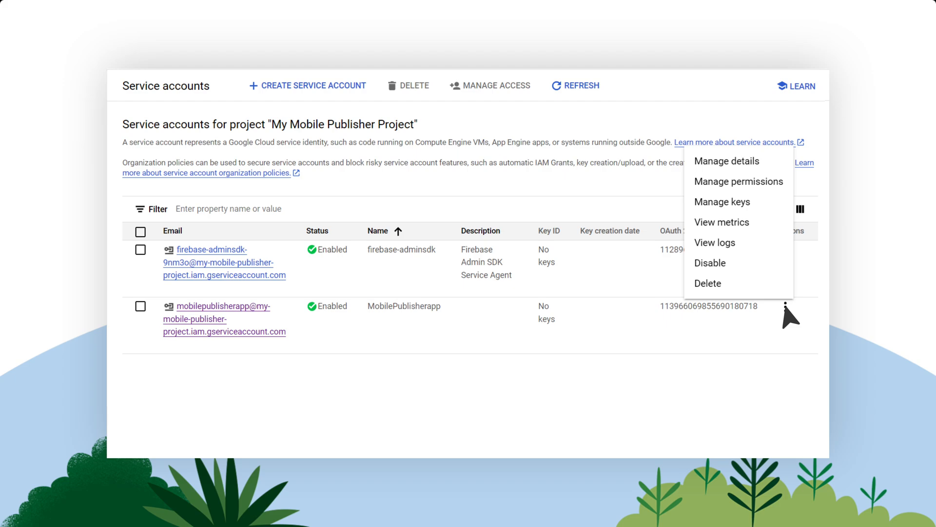
{"action": "mouse_move", "coordinate": [745, 258]}
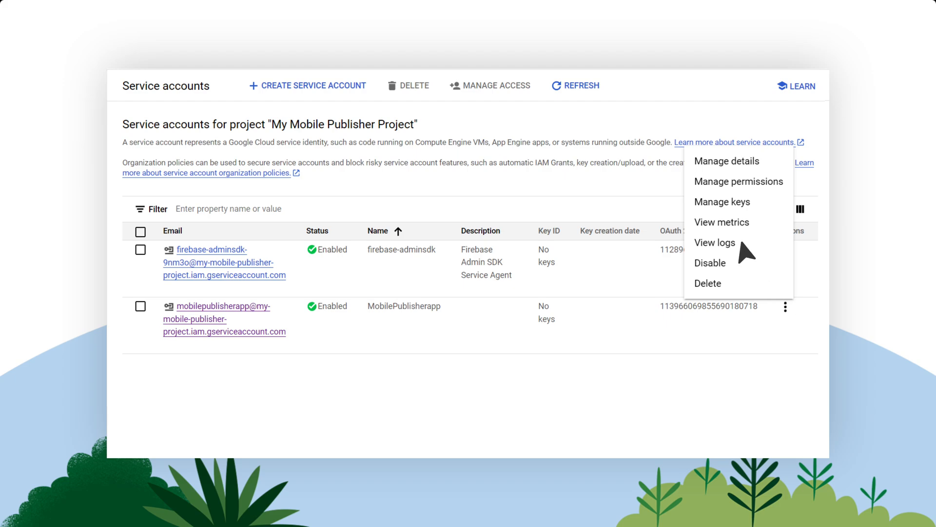
{"action": "left_click", "coordinate": [722, 202]}
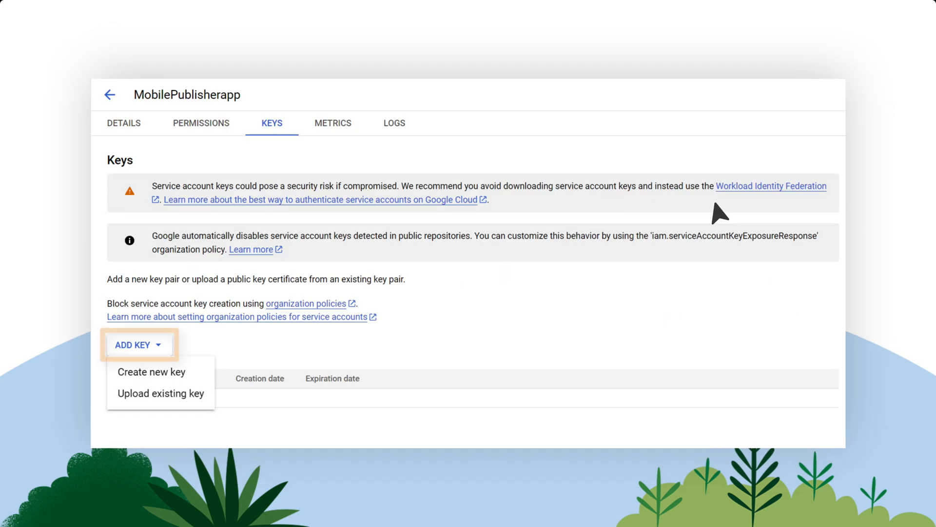
{"action": "mouse_move", "coordinate": [196, 382]}
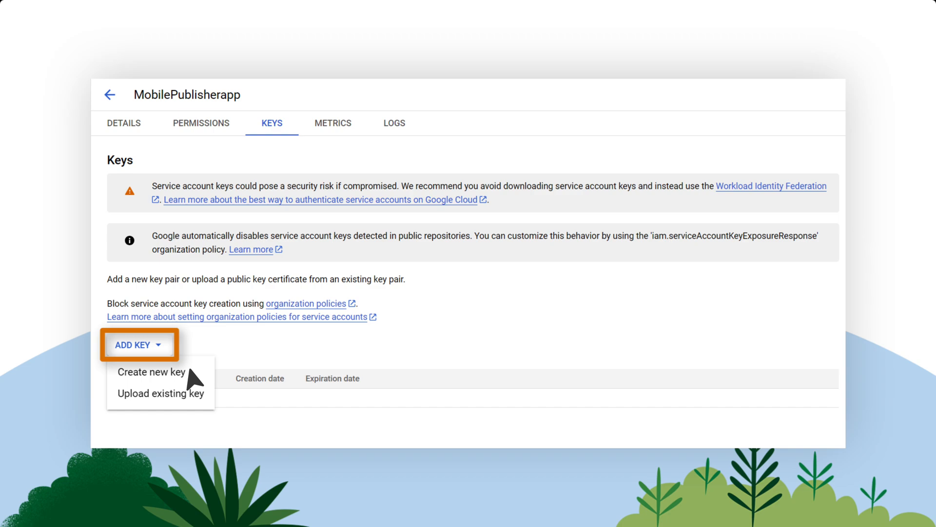
{"action": "left_click", "coordinate": [151, 372]}
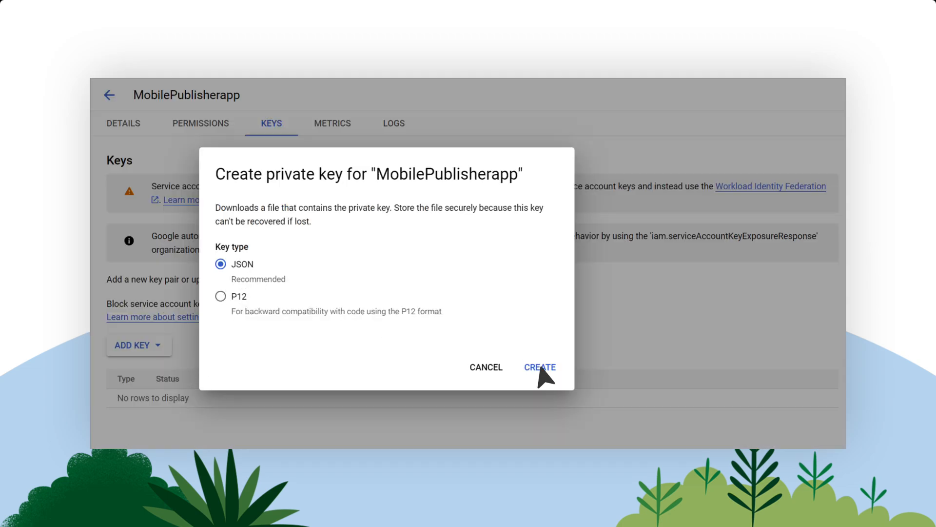
{"action": "left_click", "coordinate": [539, 367]}
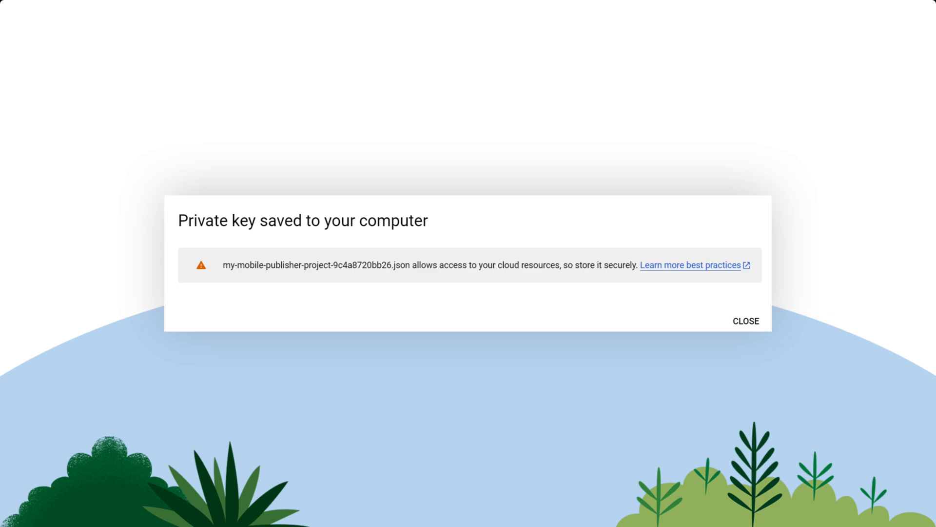
{"action": "left_click", "coordinate": [746, 320]}
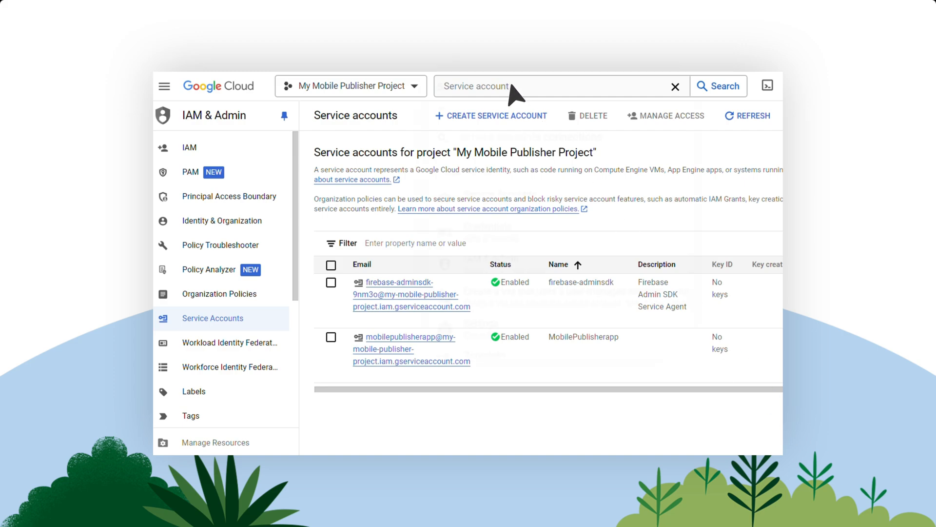
Switch from Google Cloud Console to the Google Play Console developer account
{"action": "left_click", "coordinate": [557, 86]}
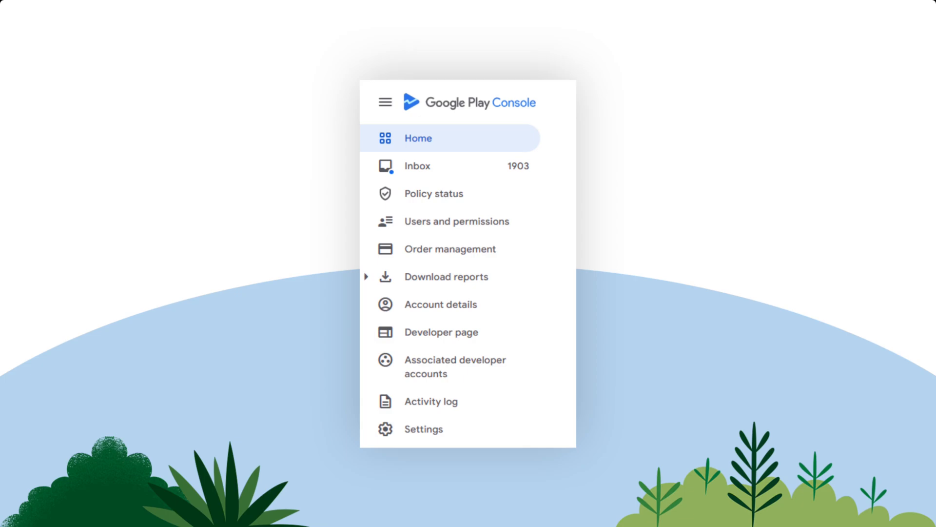
{"action": "mouse_move", "coordinate": [549, 288]}
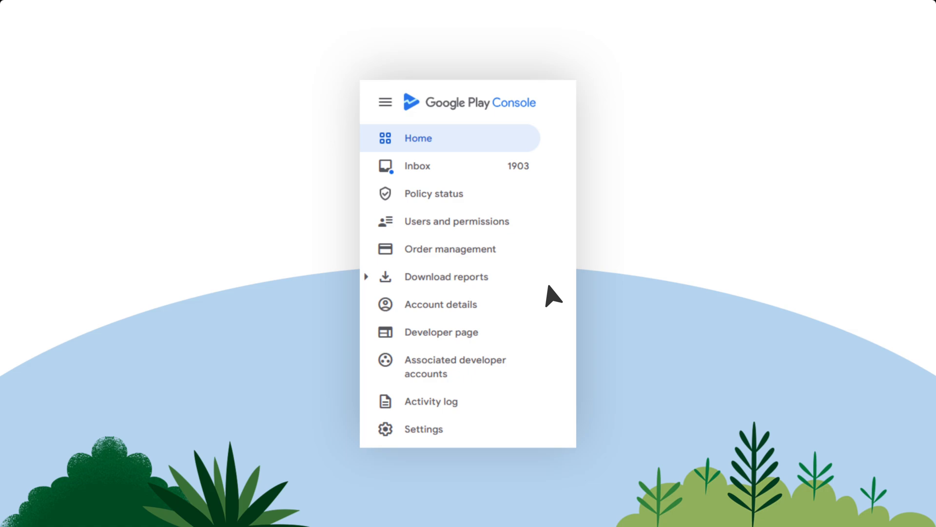
{"action": "left_click", "coordinate": [457, 221]}
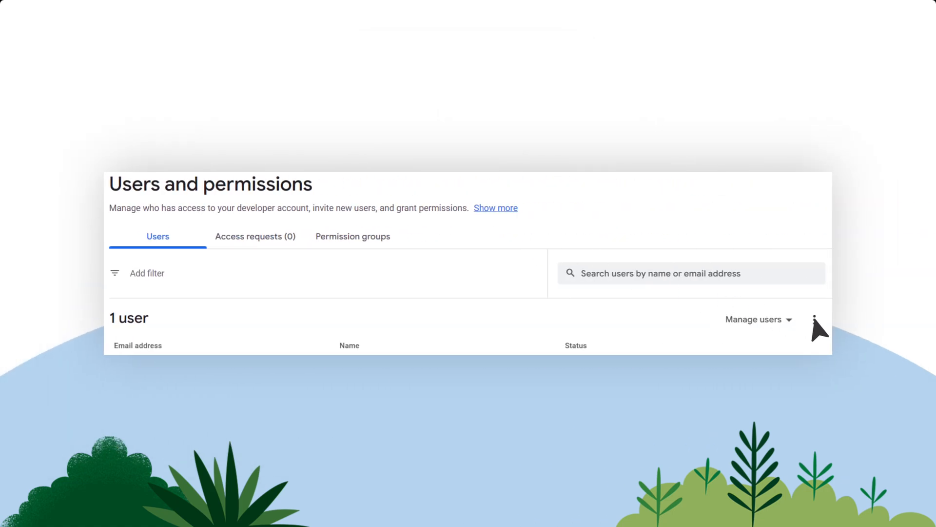
{"action": "mouse_move", "coordinate": [821, 333]}
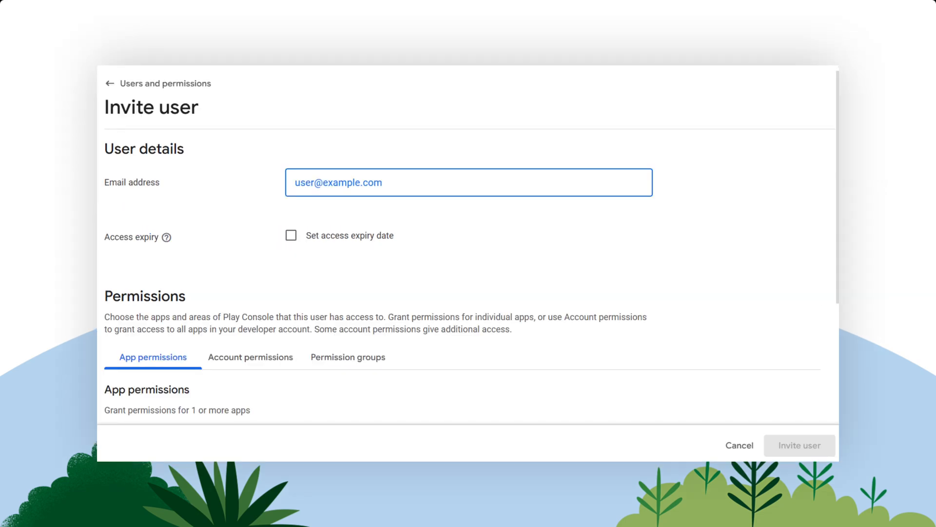
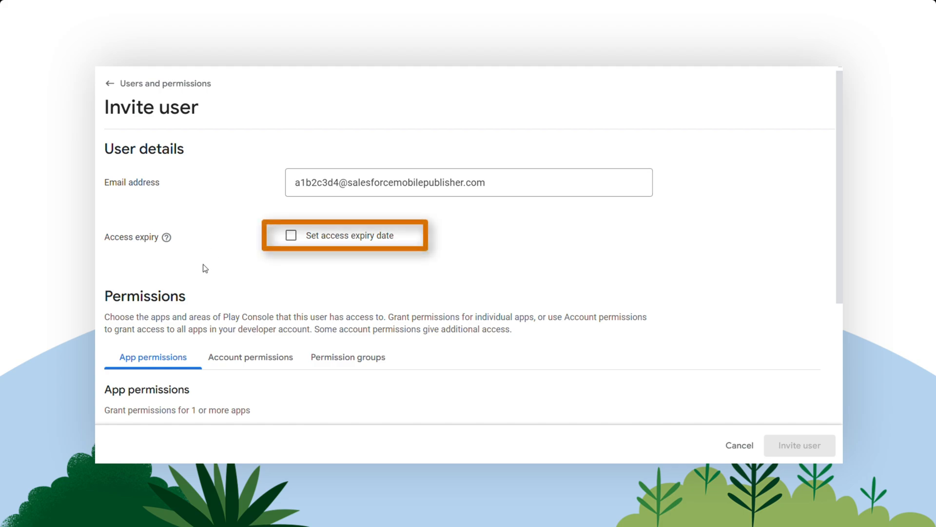
{"action": "scroll", "scroll_direction": "down", "scroll_amount": 3}
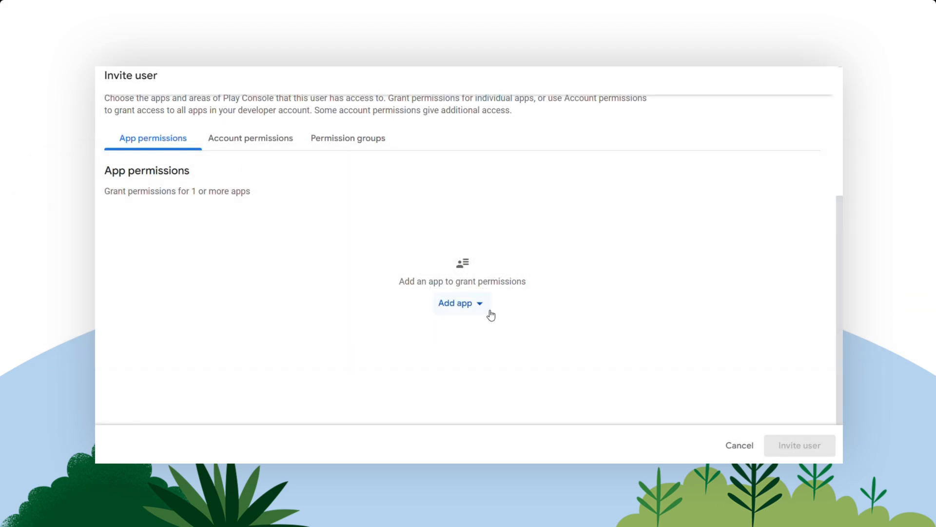
Add the ACME mobile community app to the invitation and confirm its permissions
{"action": "left_click", "coordinate": [460, 303]}
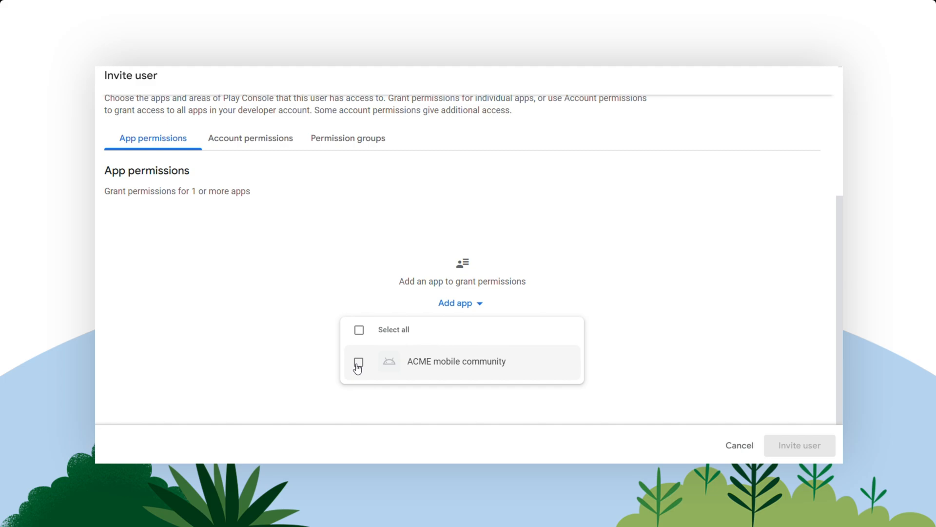
{"action": "left_click", "coordinate": [359, 362]}
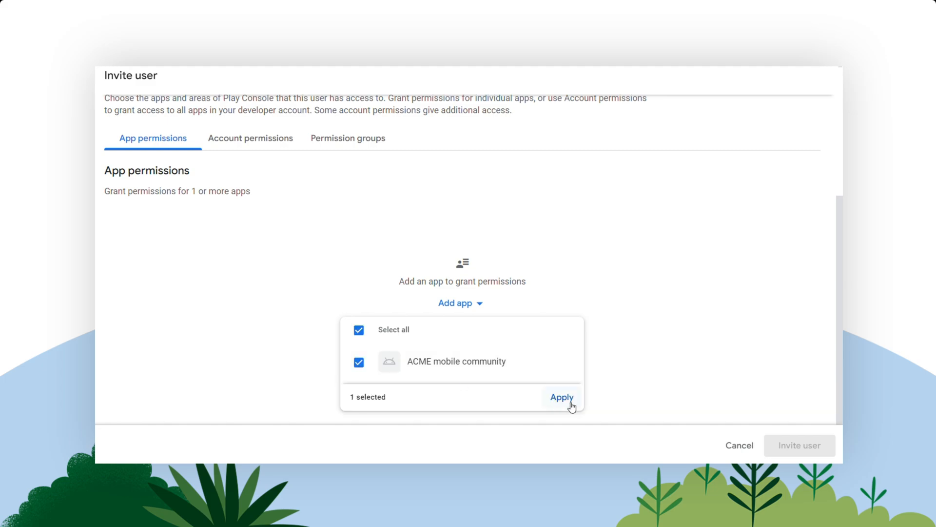
{"action": "left_click", "coordinate": [562, 397]}
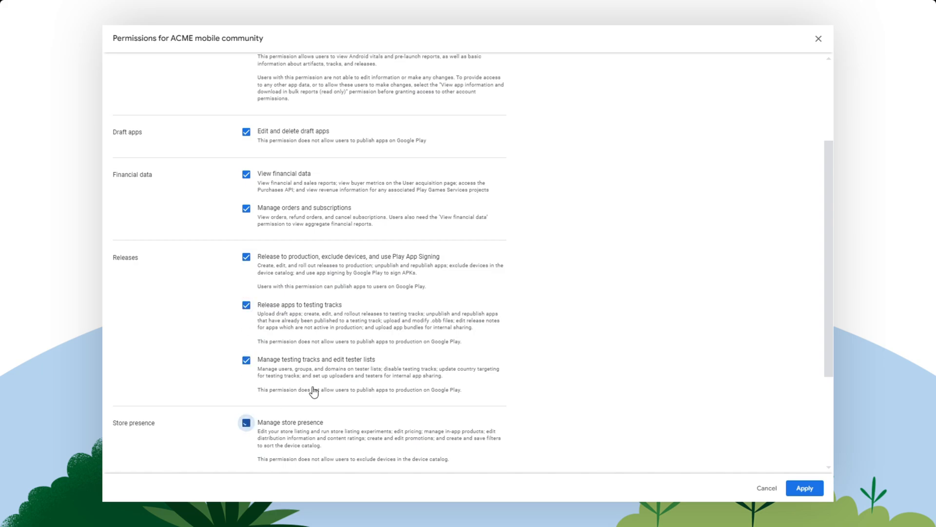
{"action": "left_click", "coordinate": [805, 488]}
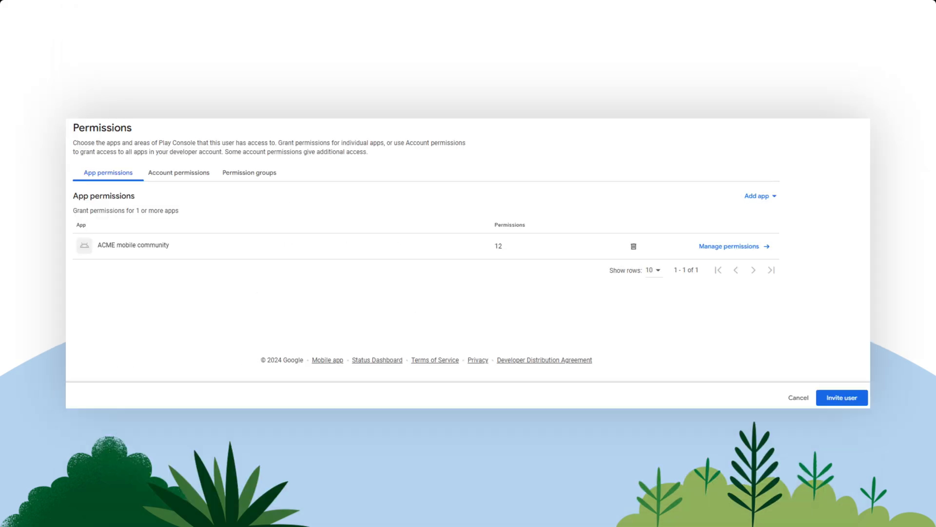